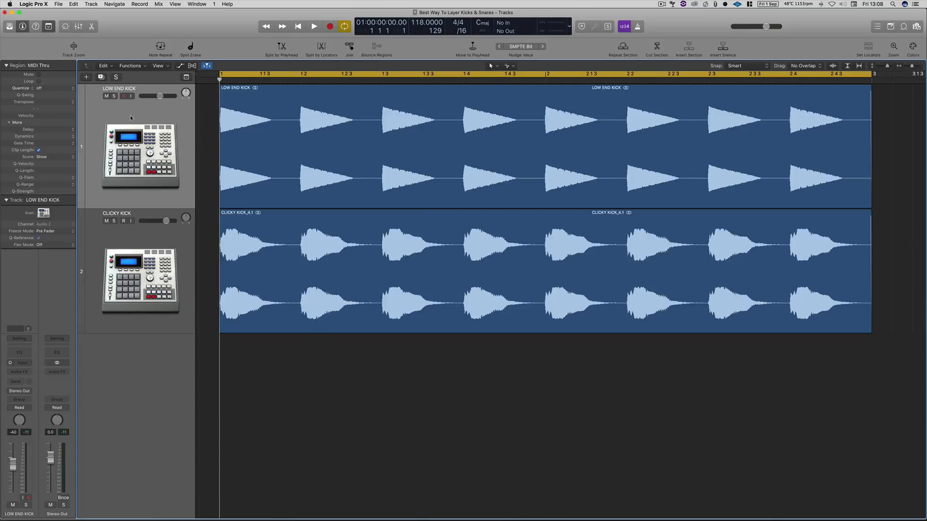
Solo the LOW END KICK, audition it, then unsolo so both kick layers play together.
click(114, 96)
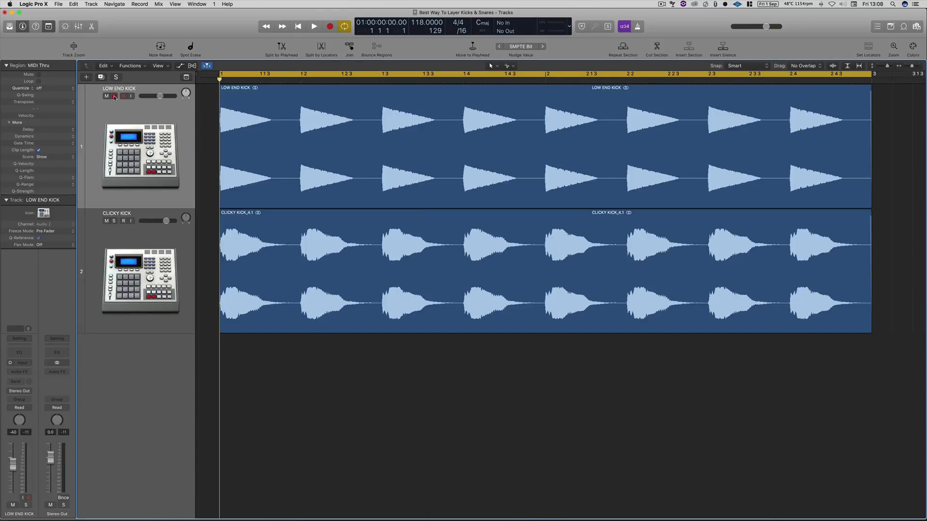
click(114, 96)
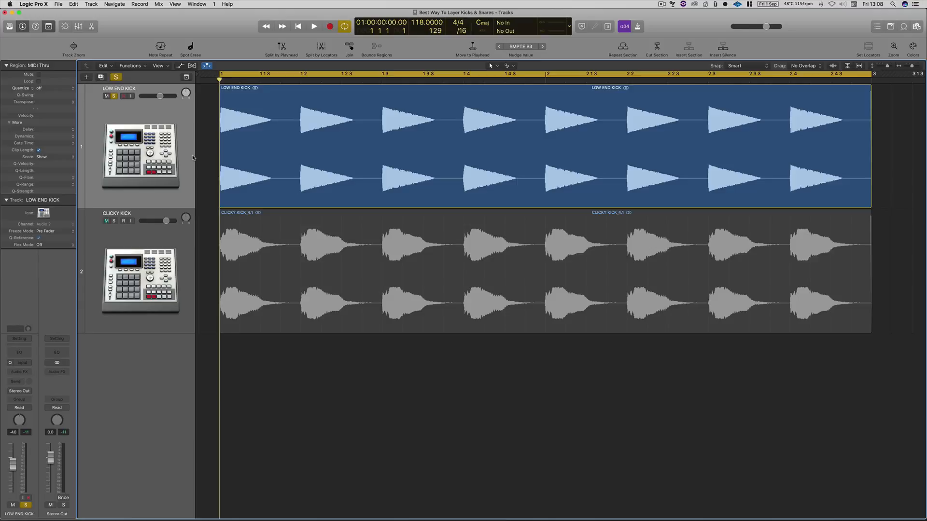
click(312, 25)
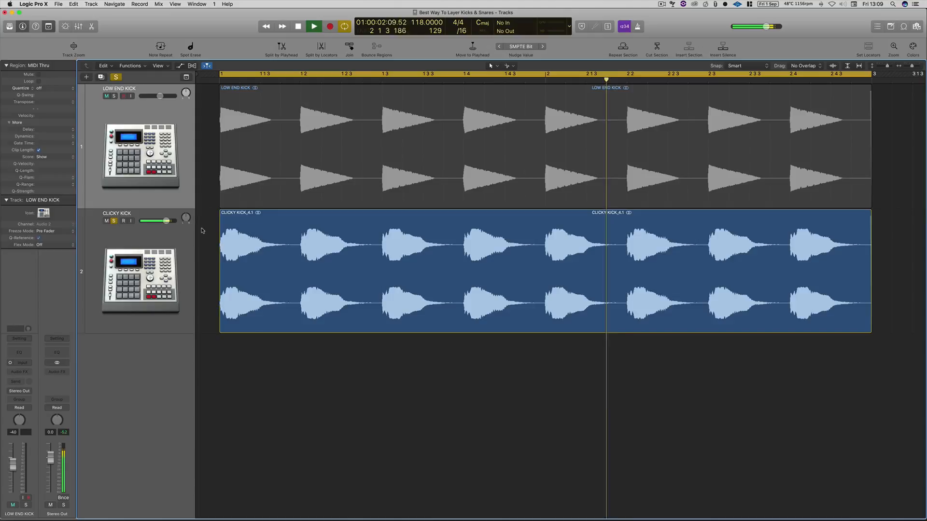
click(313, 25)
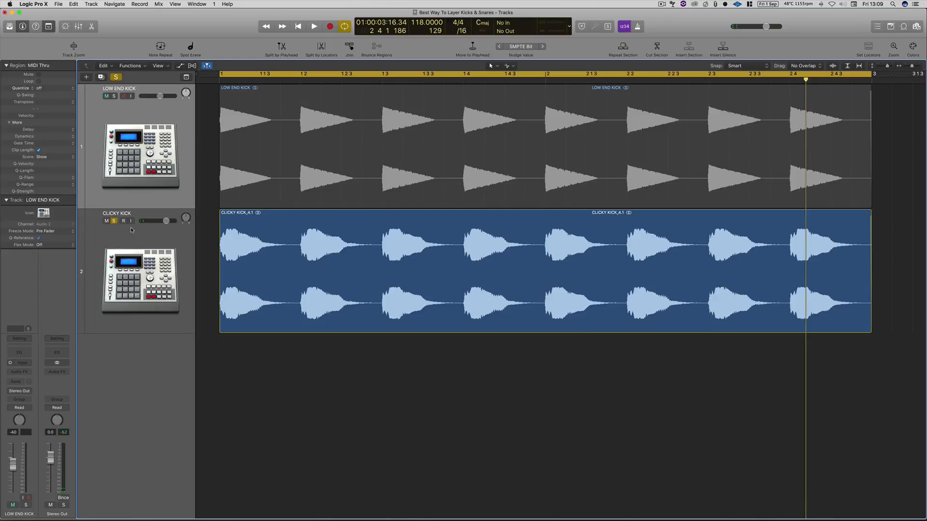
click(113, 221)
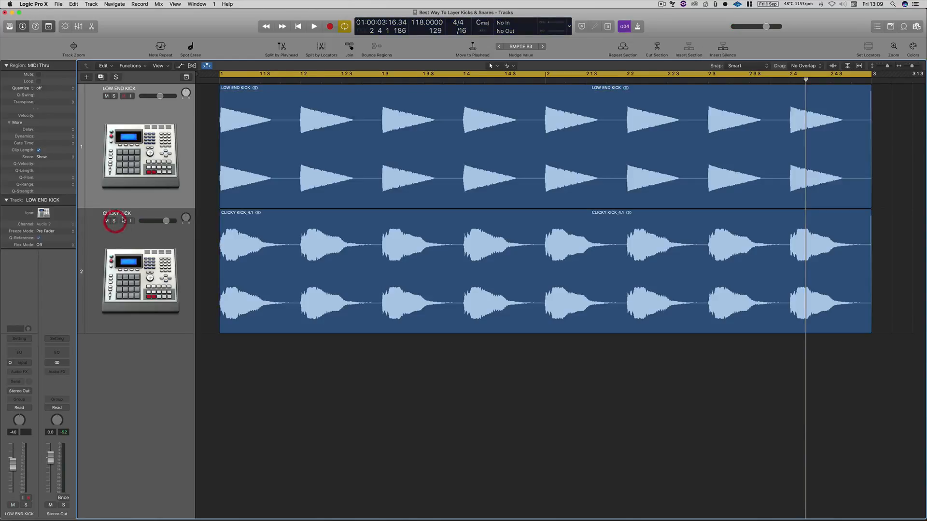
click(122, 221)
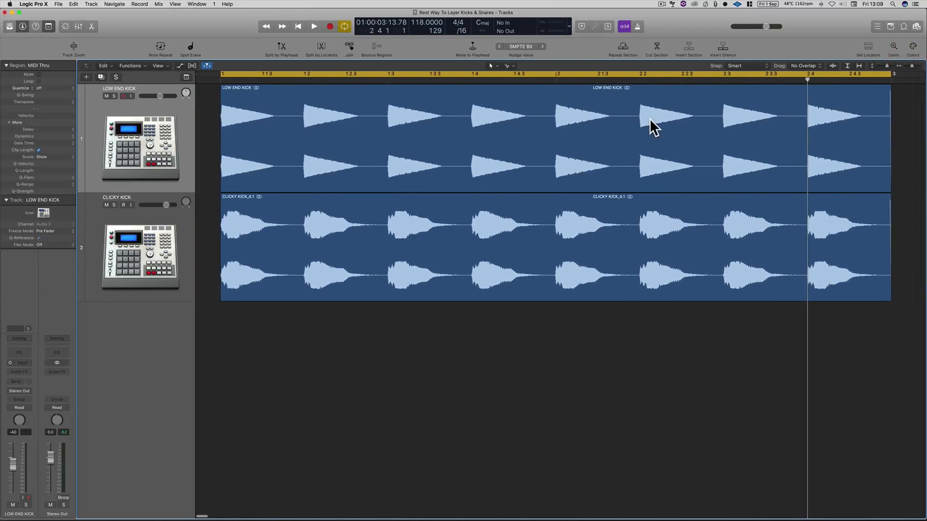
mouse_move(650, 121)
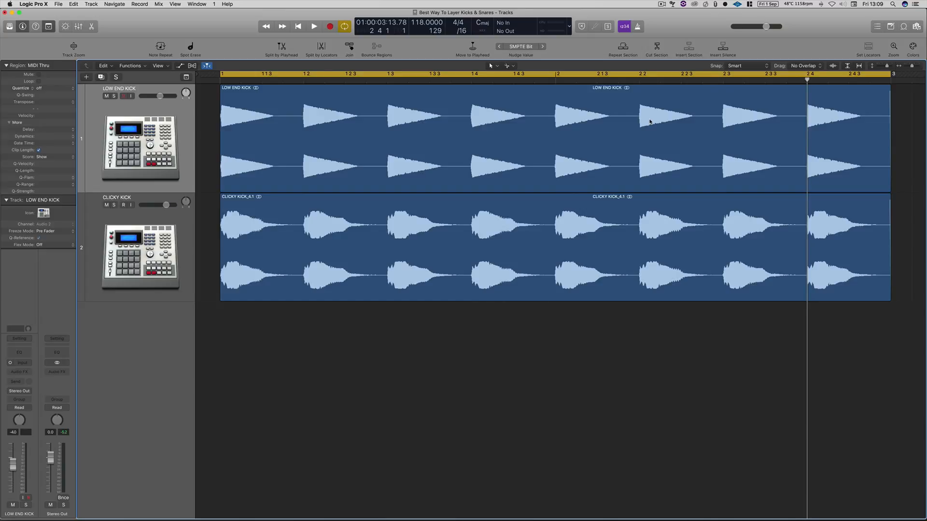
mouse_move(497, 148)
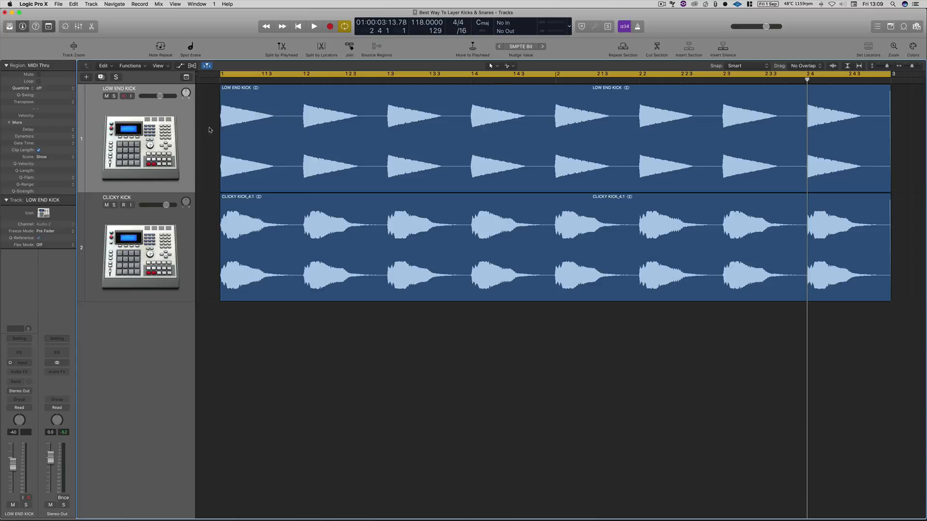
mouse_move(231, 148)
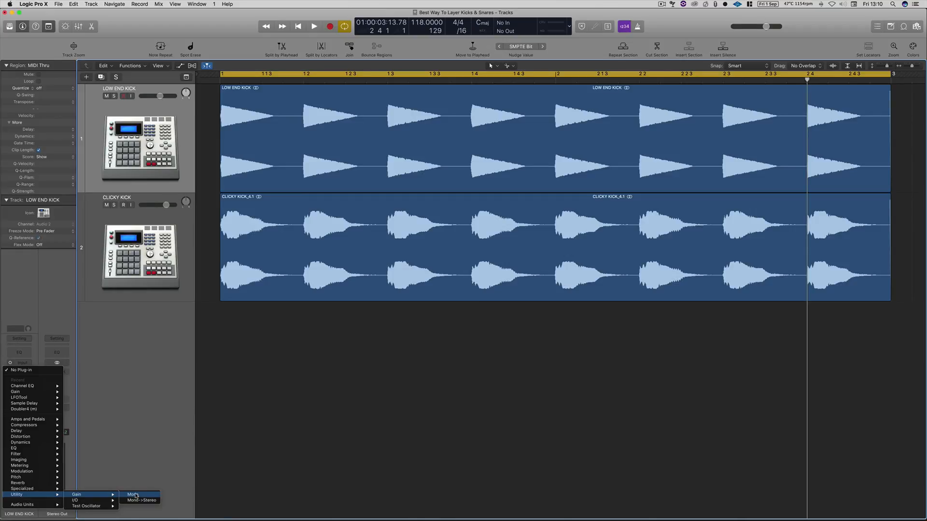
Insert a mono Gain plugin on LOW END KICK and flip its phase to compare during playback.
click(133, 495)
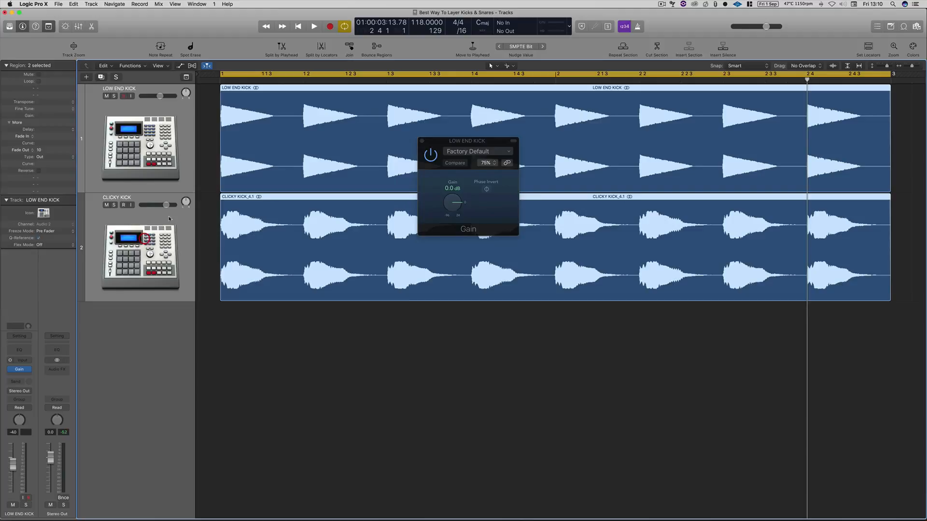
drag(165, 205, 158, 204)
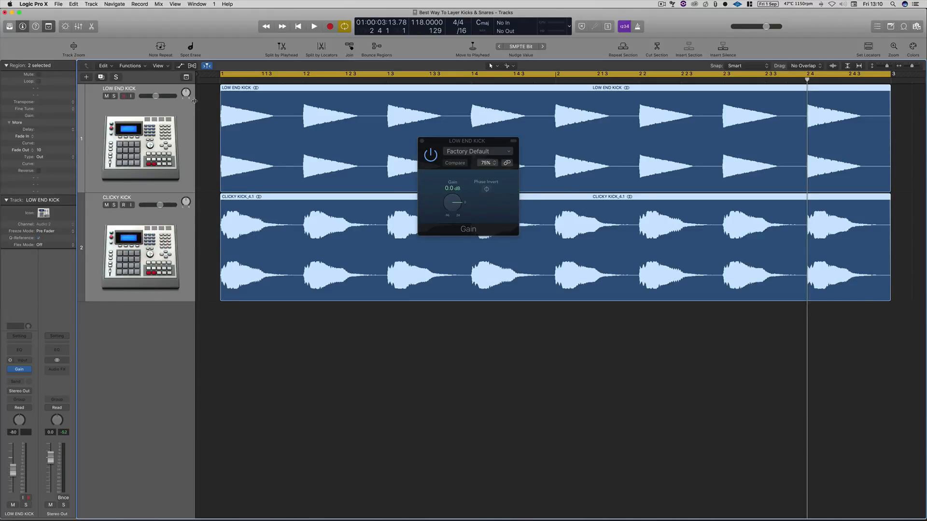
drag(169, 96, 160, 95)
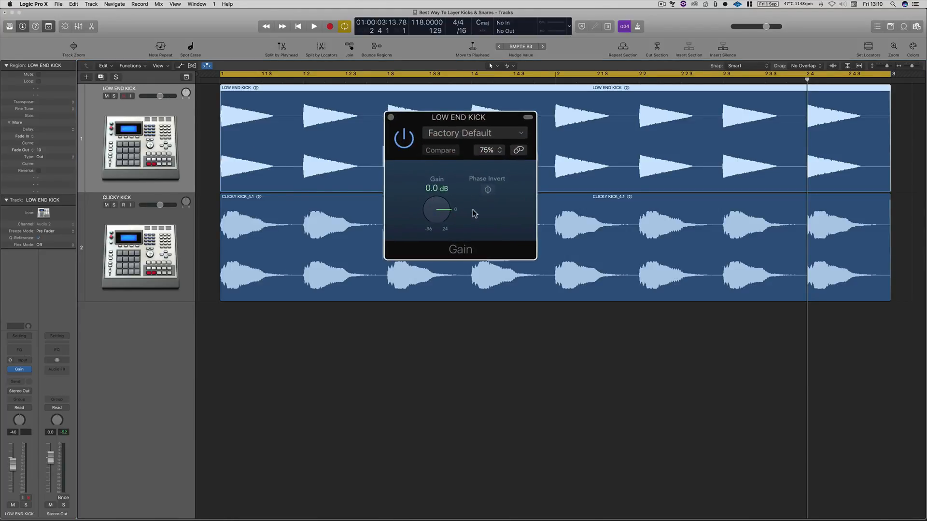
mouse_move(488, 190)
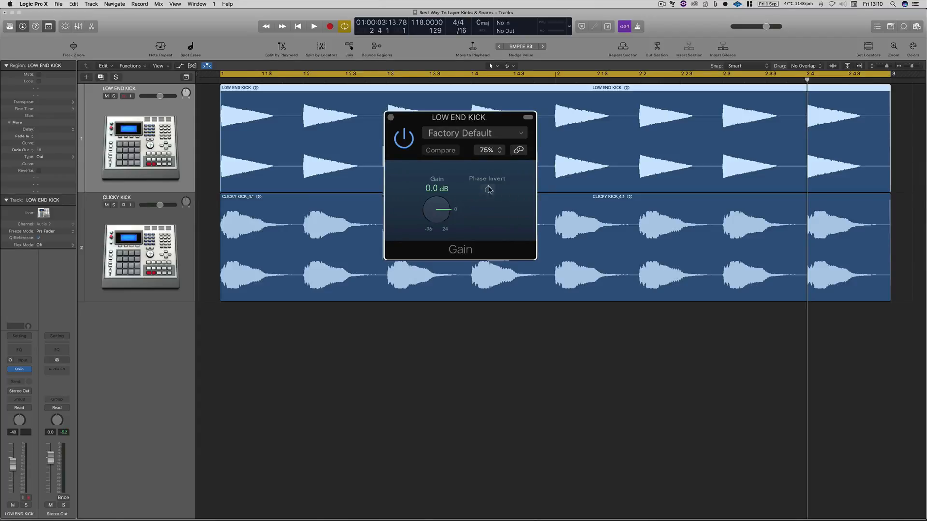
mouse_move(478, 195)
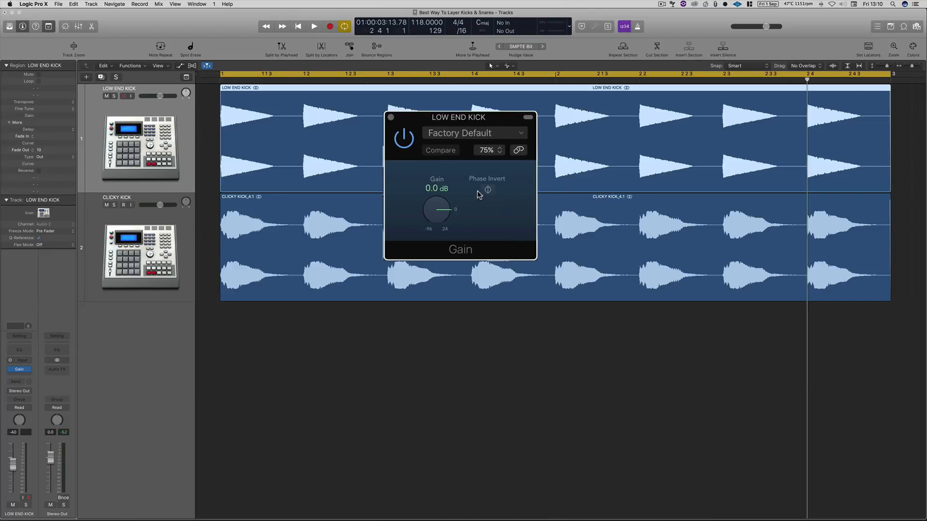
mouse_move(481, 198)
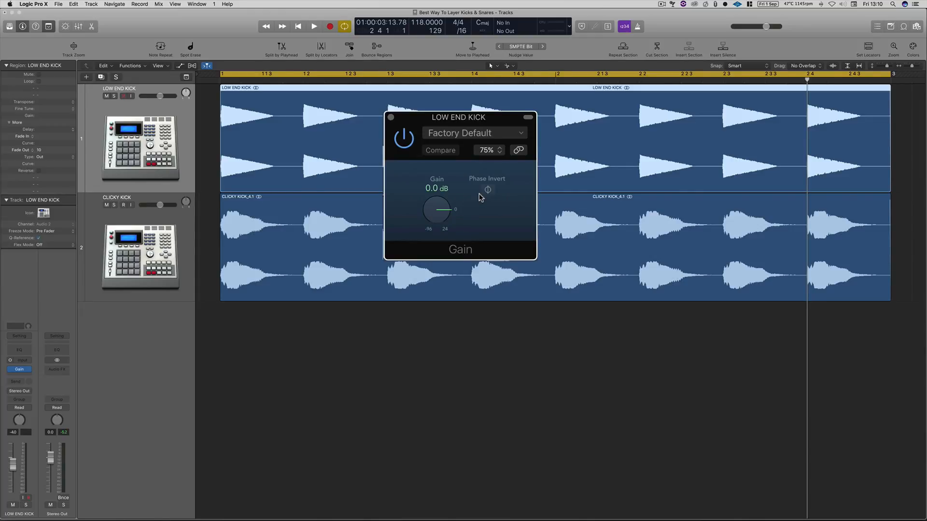
mouse_move(485, 200)
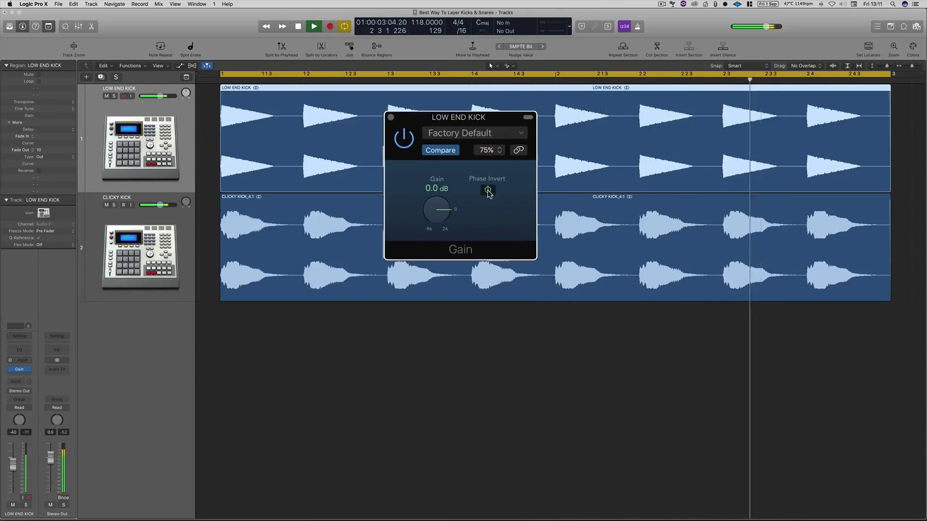
click(297, 26)
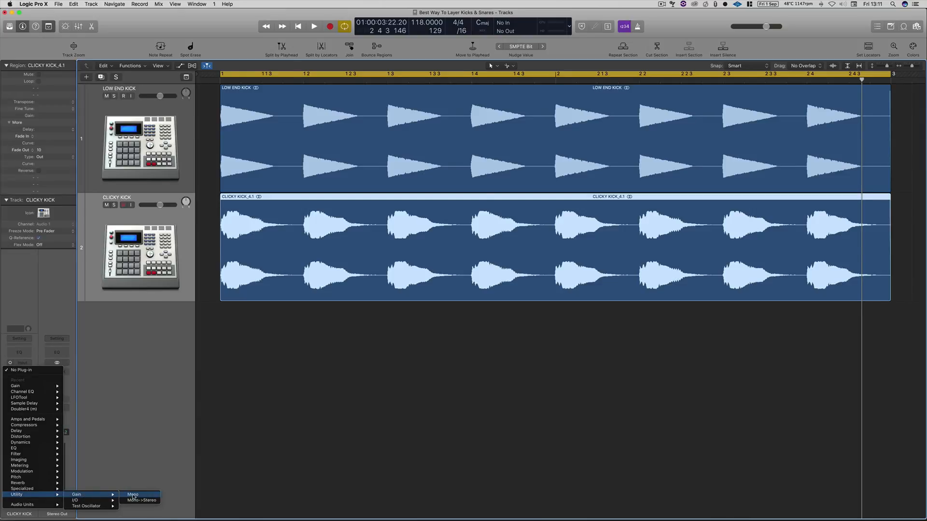
Insert a mono Gain plugin on CLICKY KICK, invert its phase and audition the result.
click(131, 493)
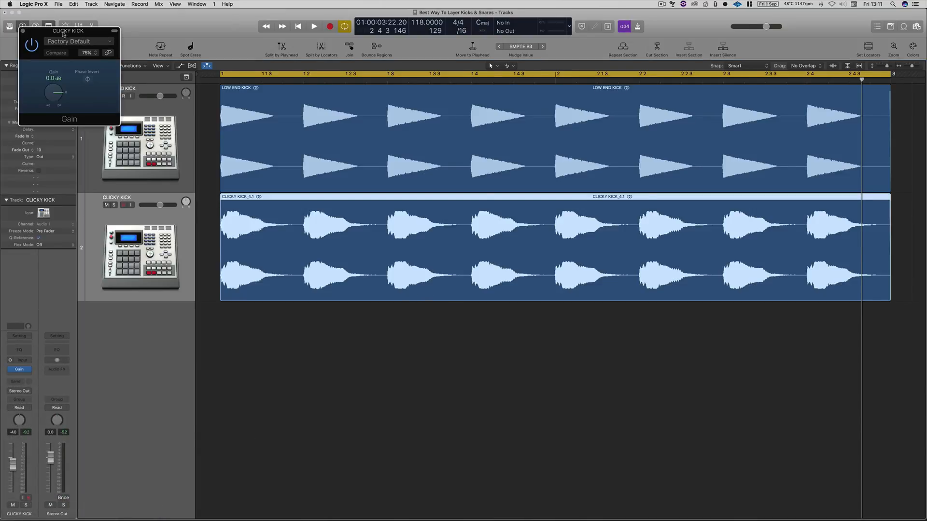
drag(68, 31, 560, 205)
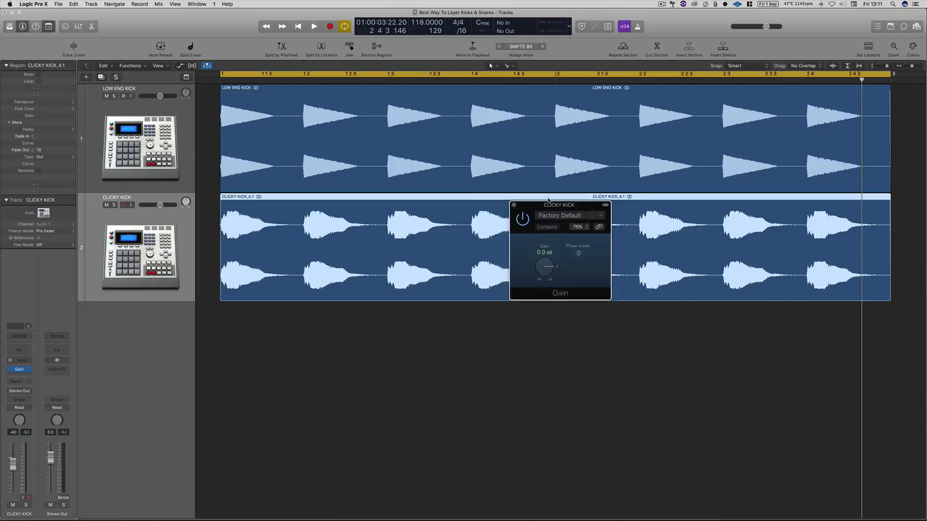
drag(558, 205, 520, 158)
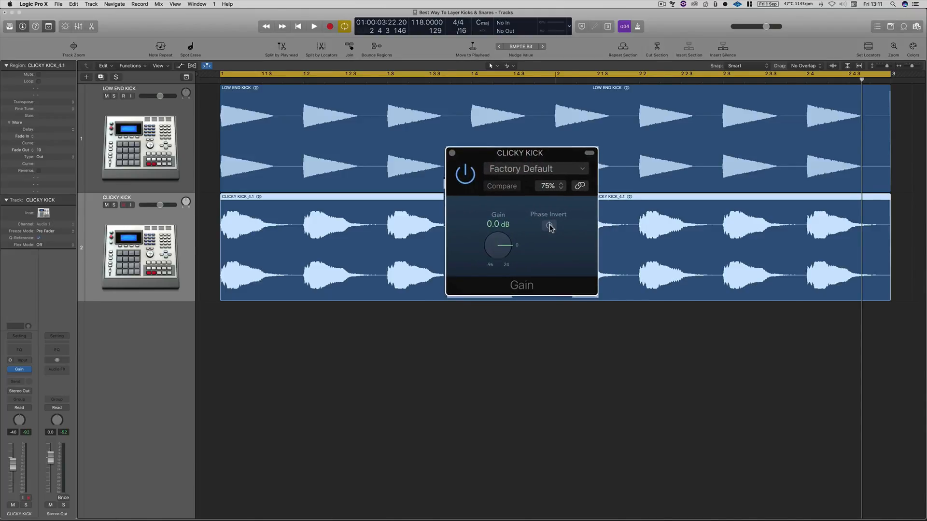
click(312, 26)
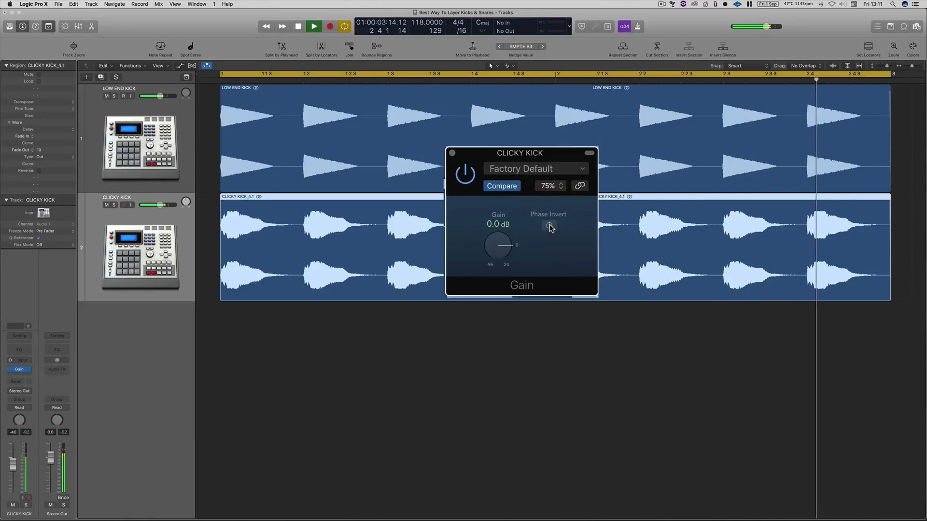
click(312, 25)
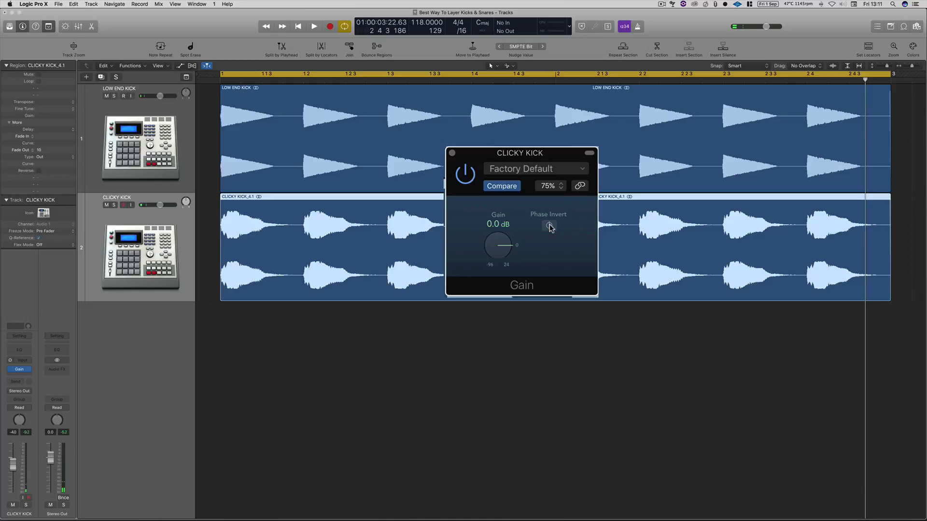
click(451, 153)
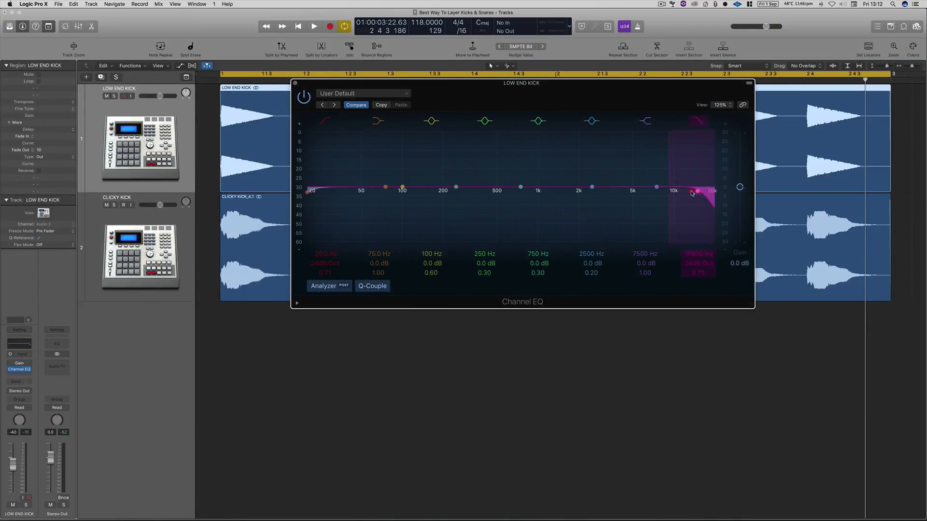
Pull the LOW END KICK high cut down around 500 Hz, then up to about 2500 Hz, and start playback.
drag(698, 190, 517, 193)
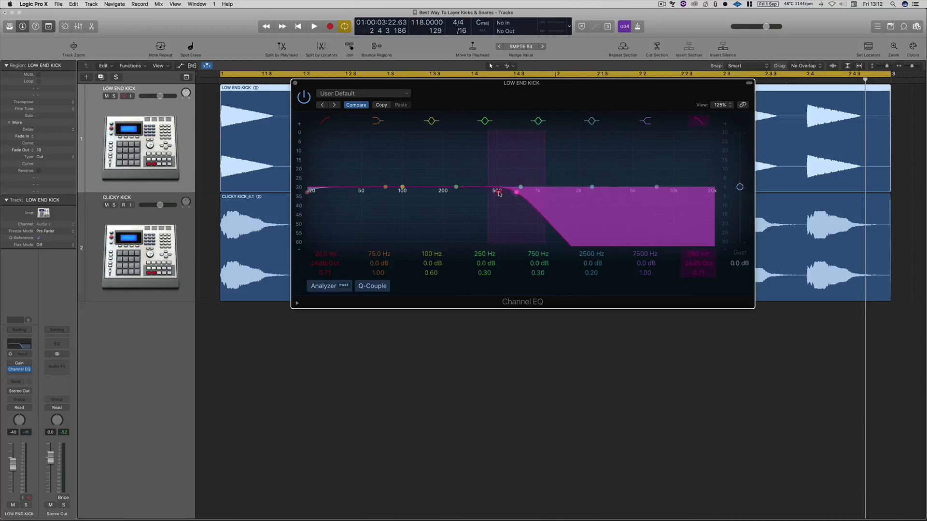
drag(518, 190, 486, 192)
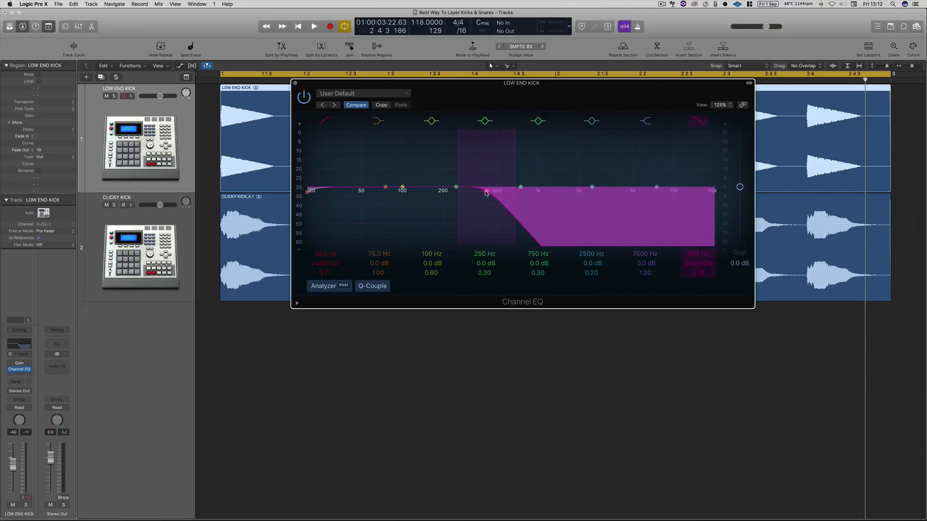
drag(485, 190, 597, 195)
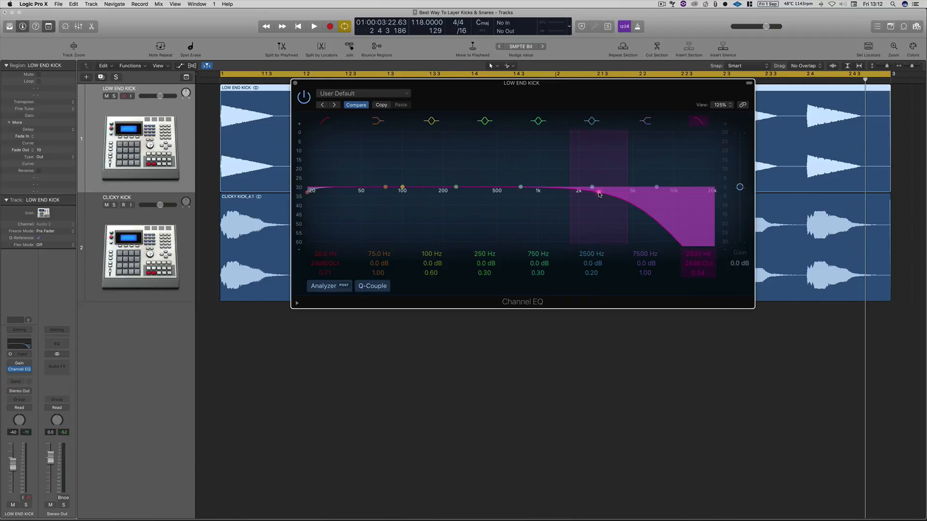
click(311, 26)
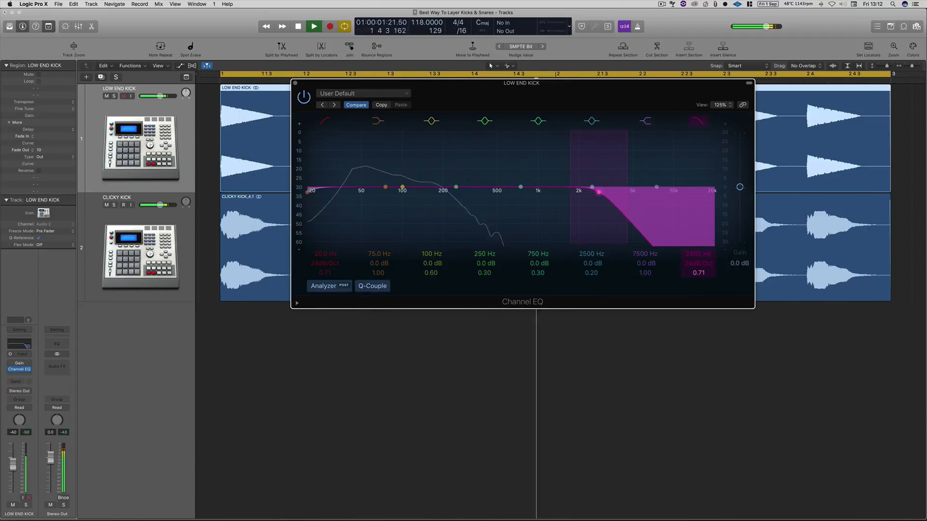
Sweep the high cut down to 280 Hz while listening, then settle it around 930 Hz.
drag(597, 191, 519, 188)
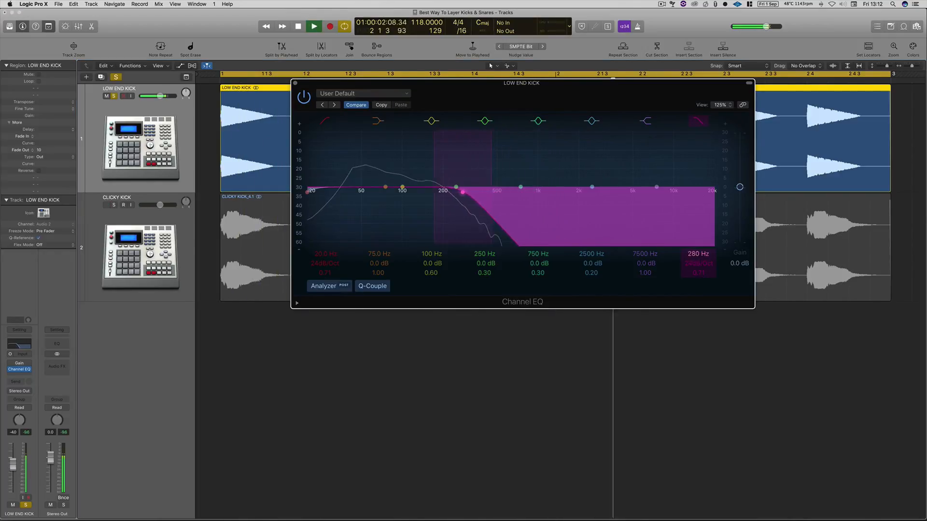
drag(463, 191, 455, 191)
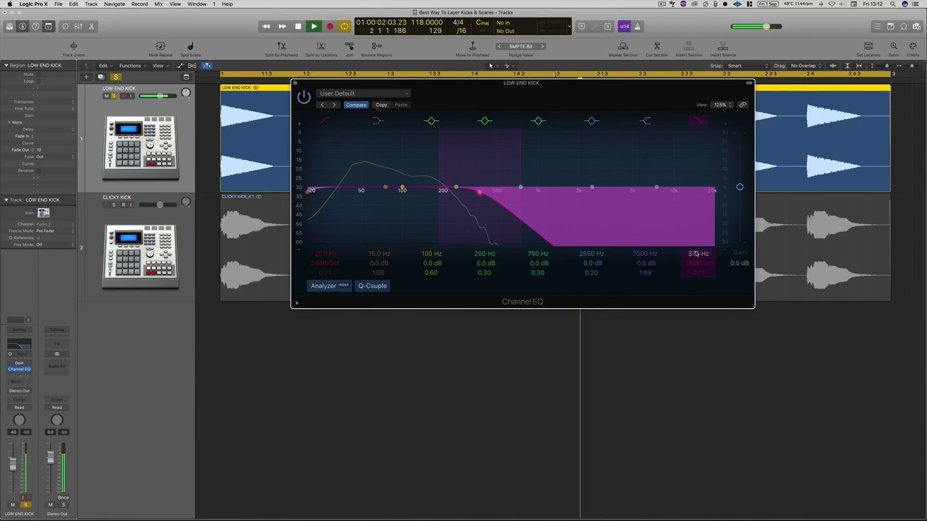
click(313, 26)
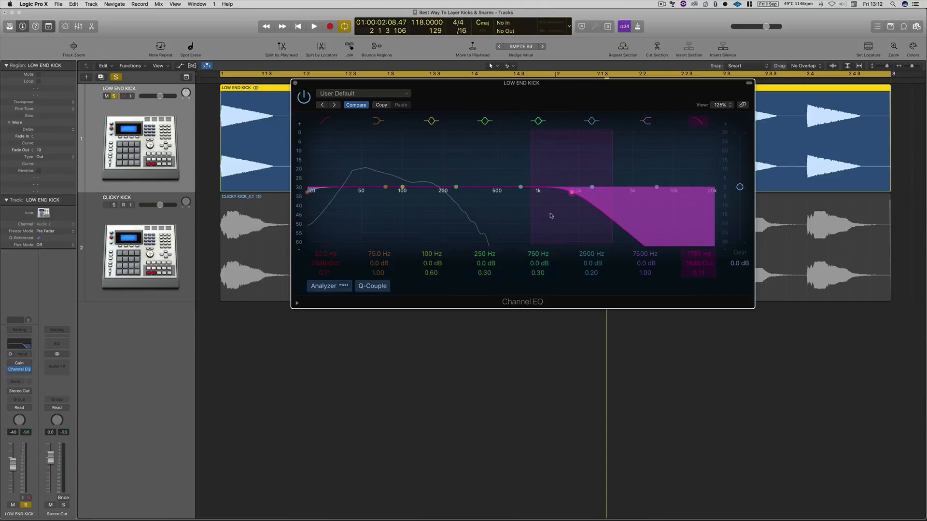
drag(570, 191, 534, 192)
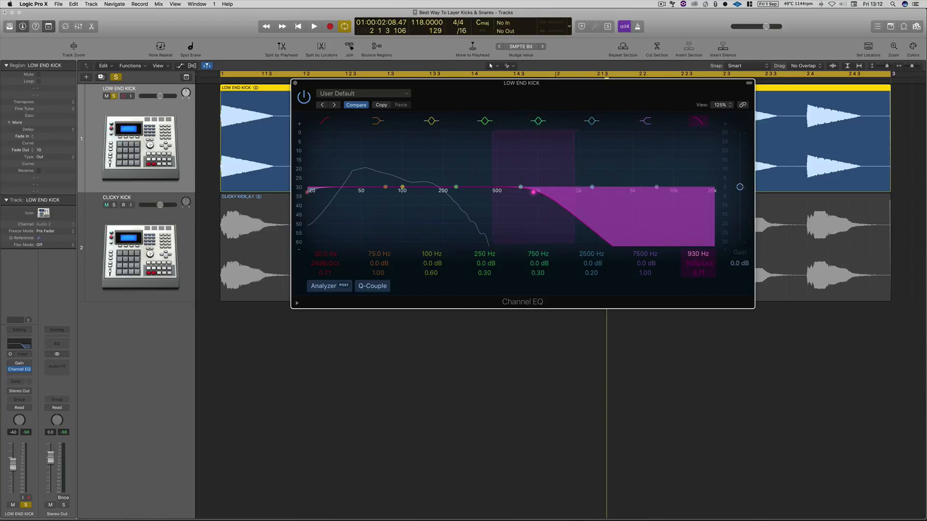
drag(534, 191, 465, 192)
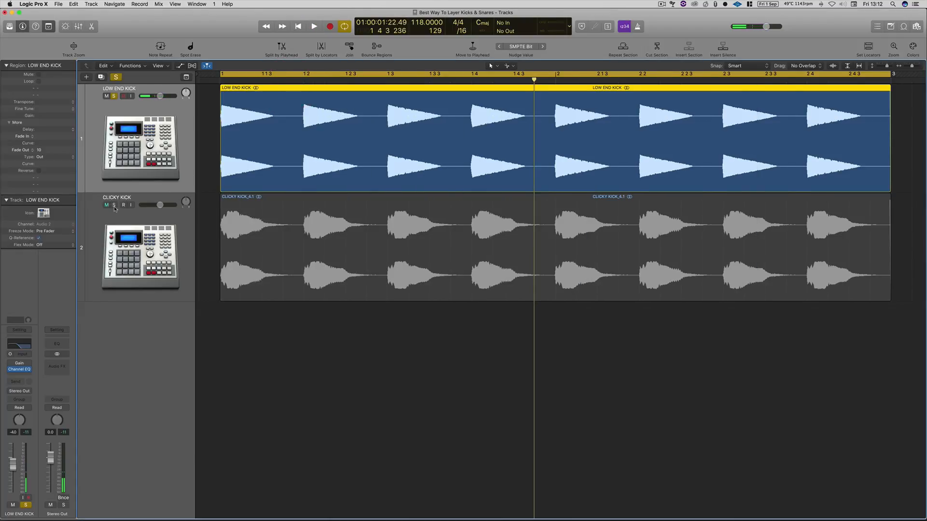
Select the CLICKY KICK track and bring up its Channel EQ from the inspector strip.
click(113, 205)
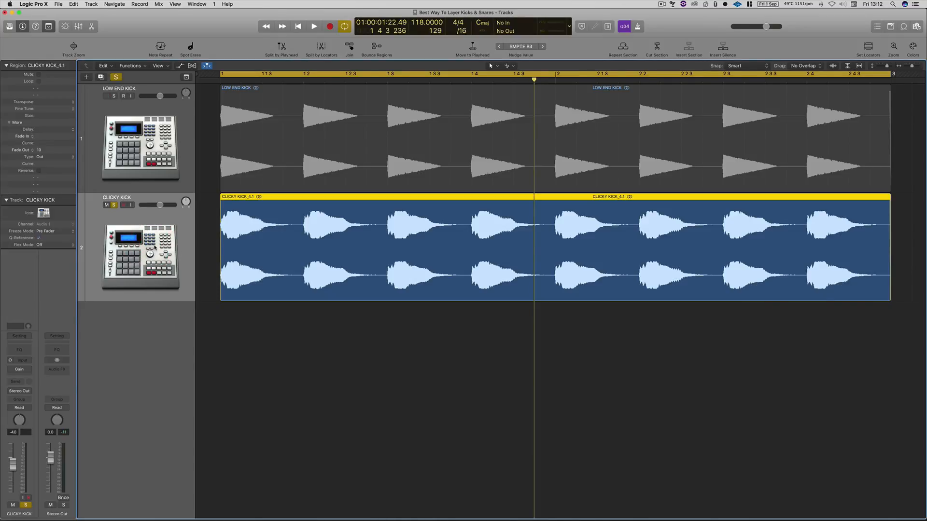
click(105, 95)
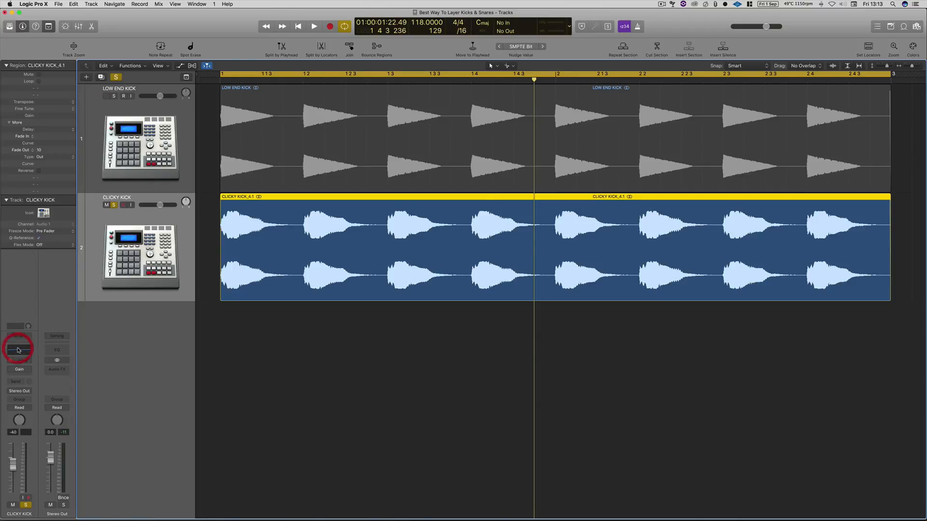
click(18, 348)
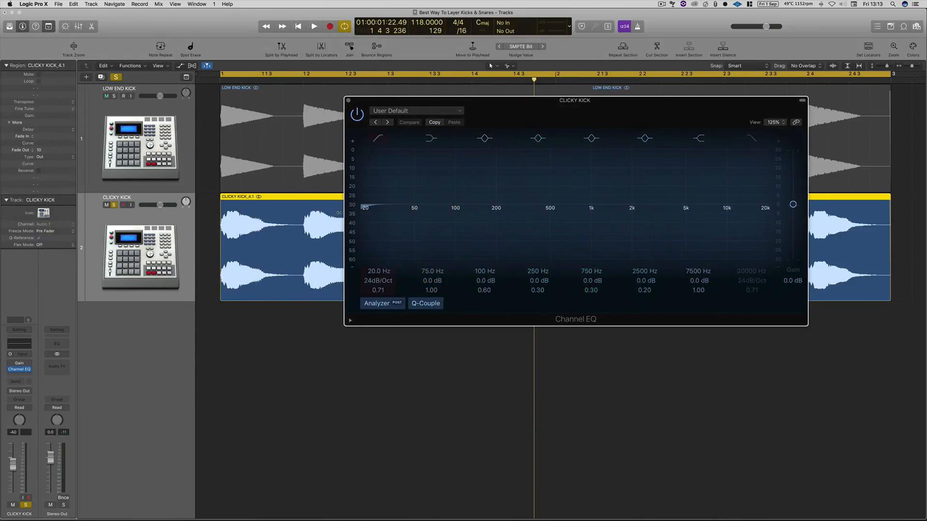
Enable the CLICKY KICK low-cut band and raise it through 172 Hz to roughly 235 Hz.
click(311, 25)
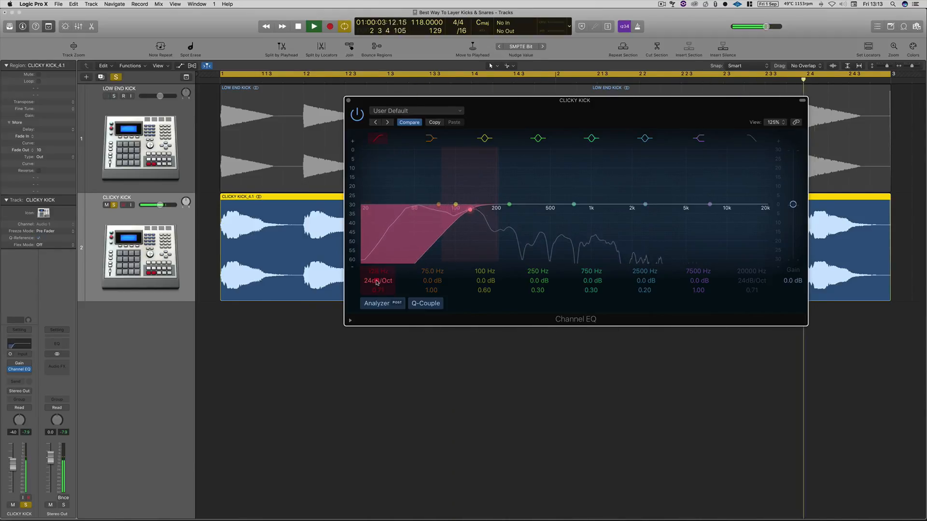
drag(455, 207, 485, 211)
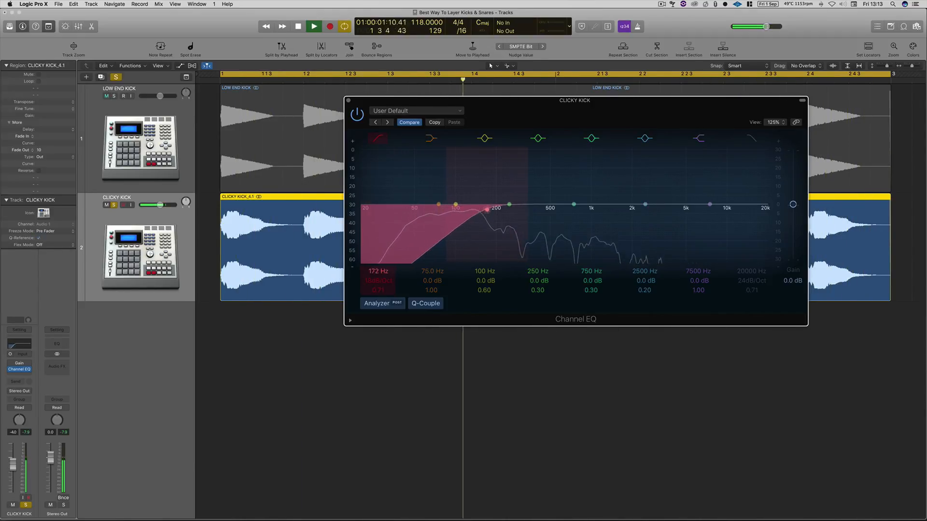
drag(486, 210, 505, 211)
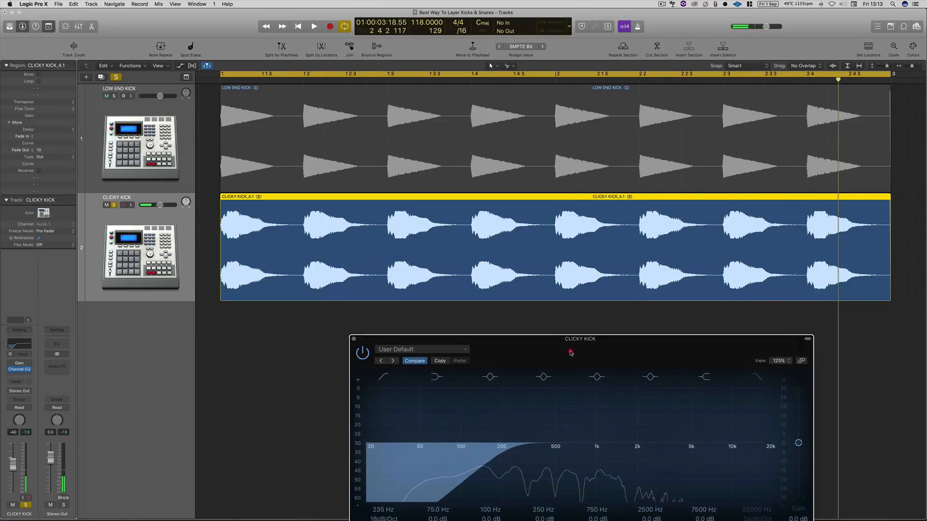
drag(579, 339, 571, 132)
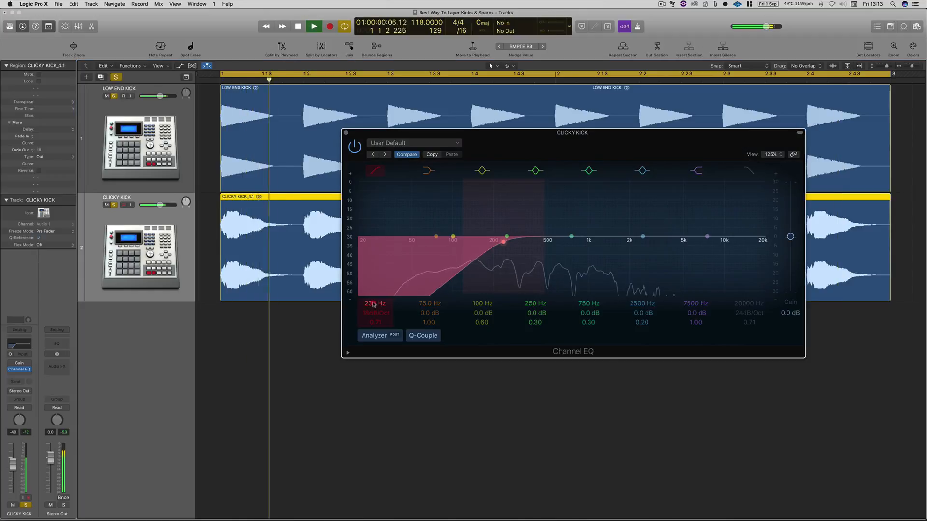
drag(504, 241, 533, 241)
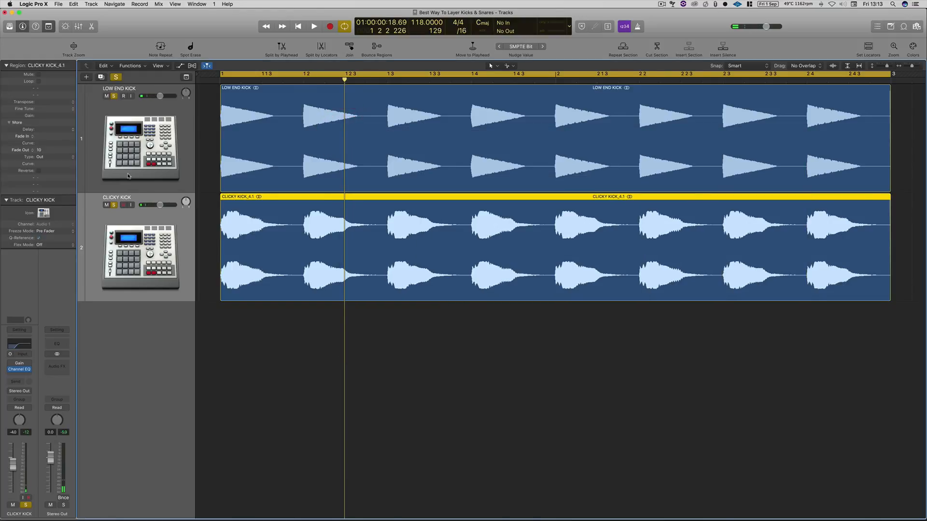
mouse_move(129, 175)
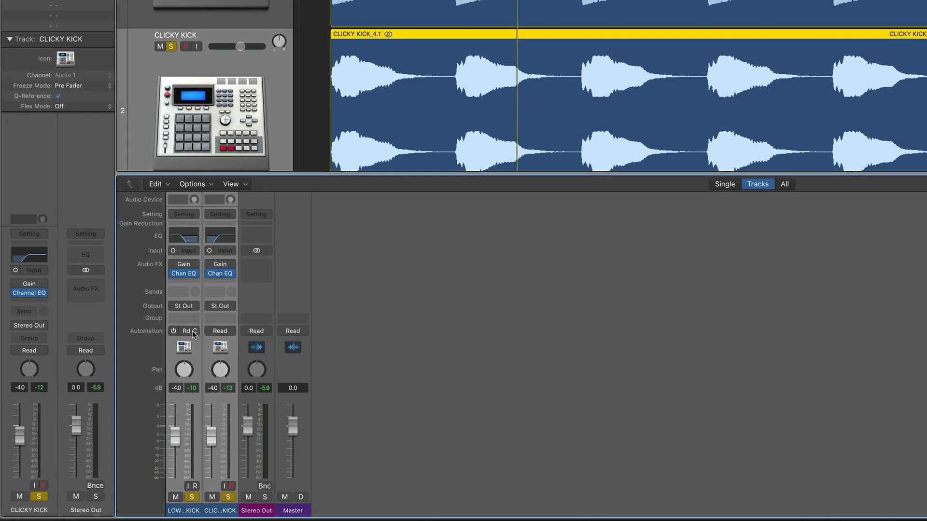
Send both kick channels to Bus 1 and set their direct output to No Output.
click(184, 292)
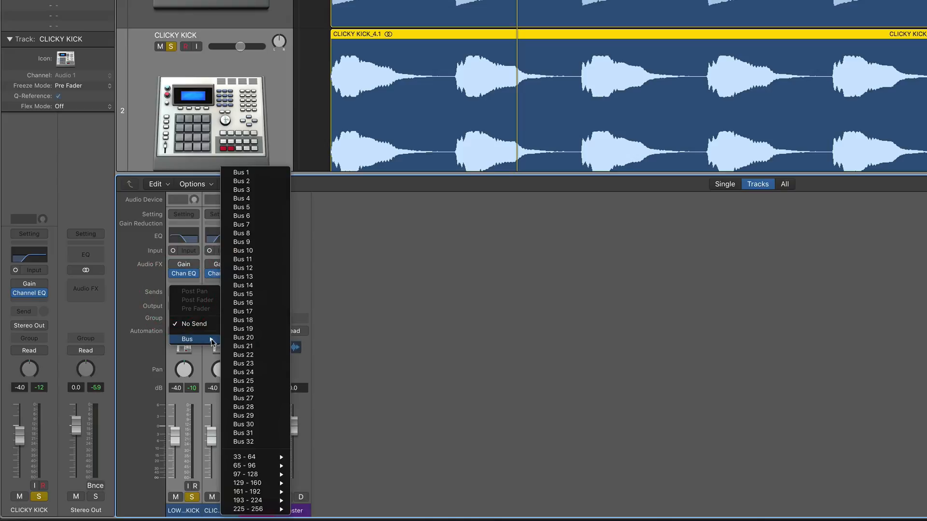
click(240, 172)
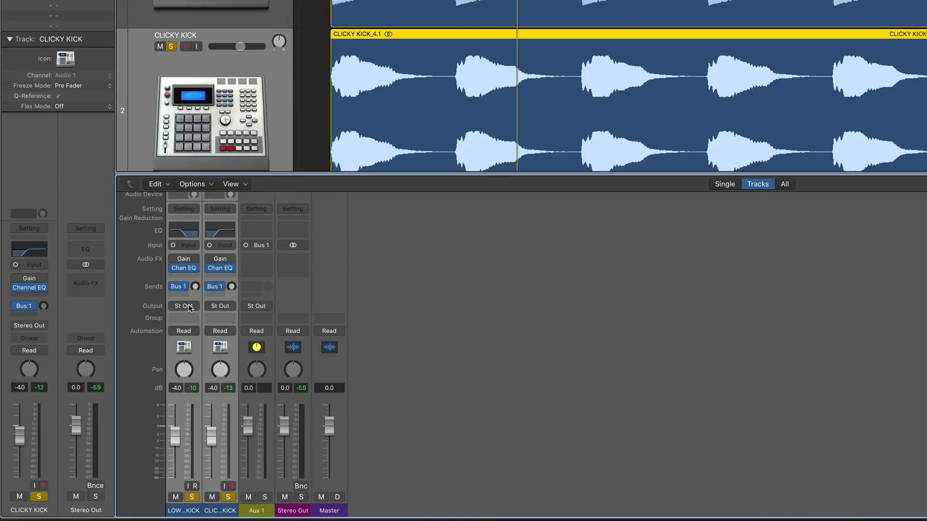
click(183, 306)
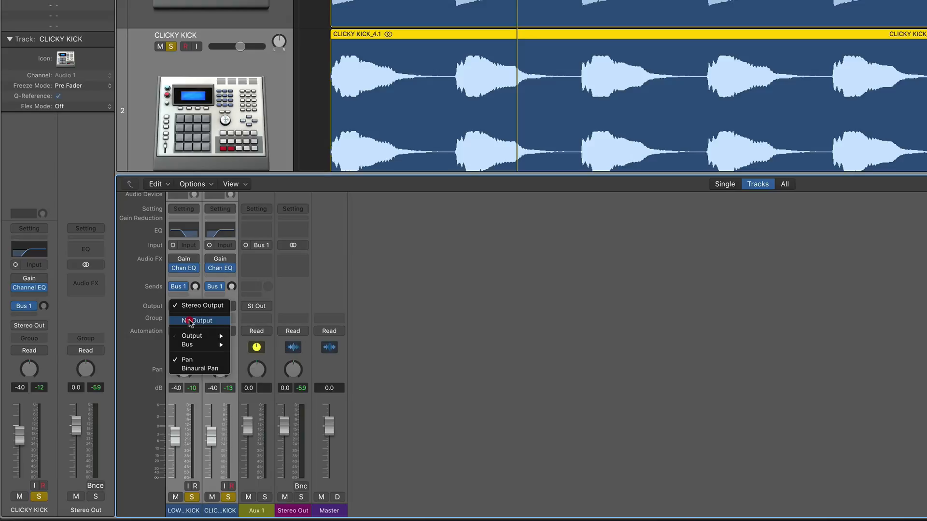
click(196, 320)
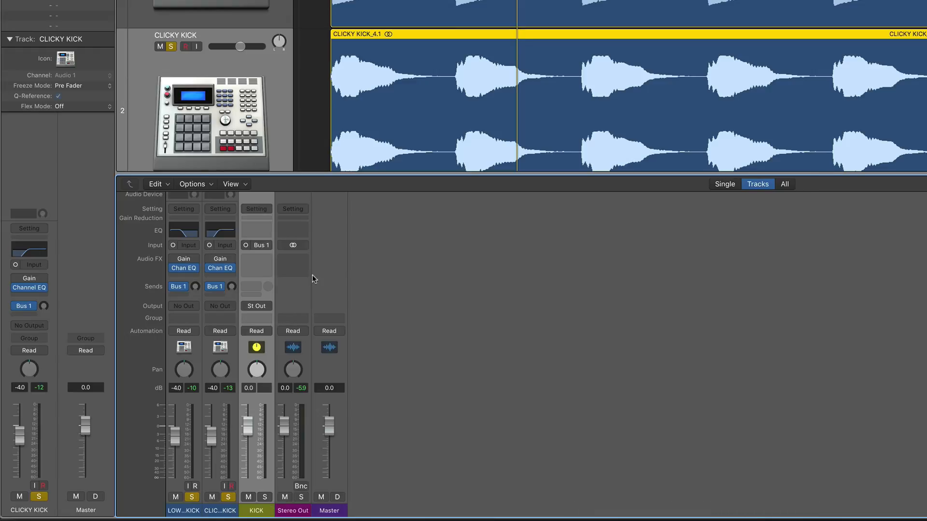
mouse_move(205, 493)
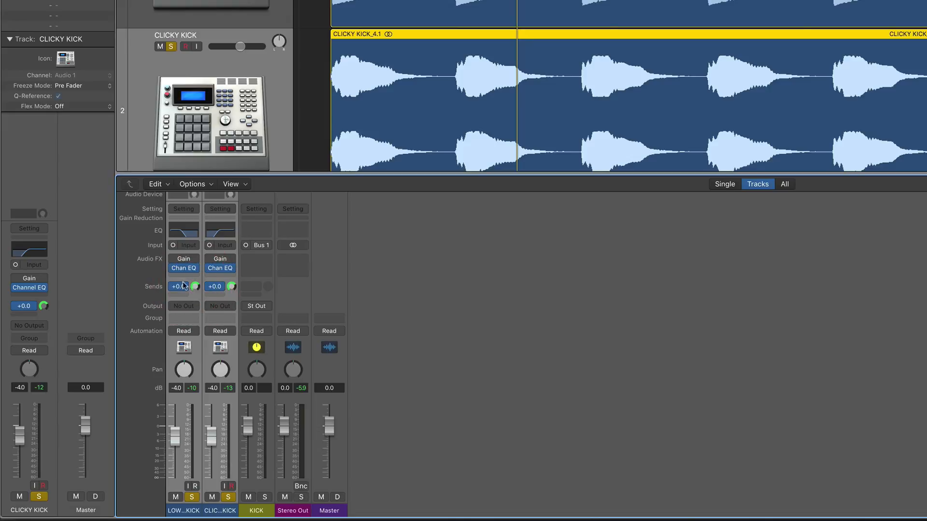
Set the Bus 1 send level to 0 dB and make it post-fader.
click(178, 286)
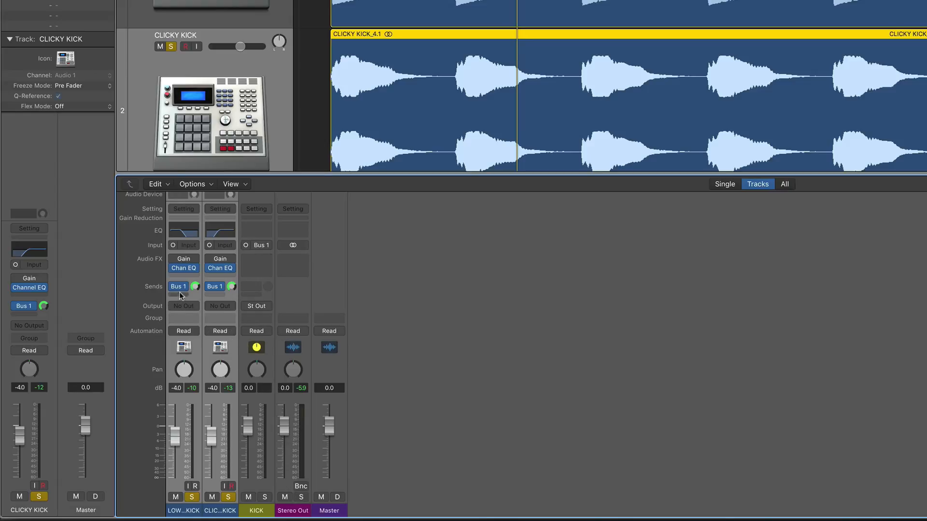
mouse_move(182, 290)
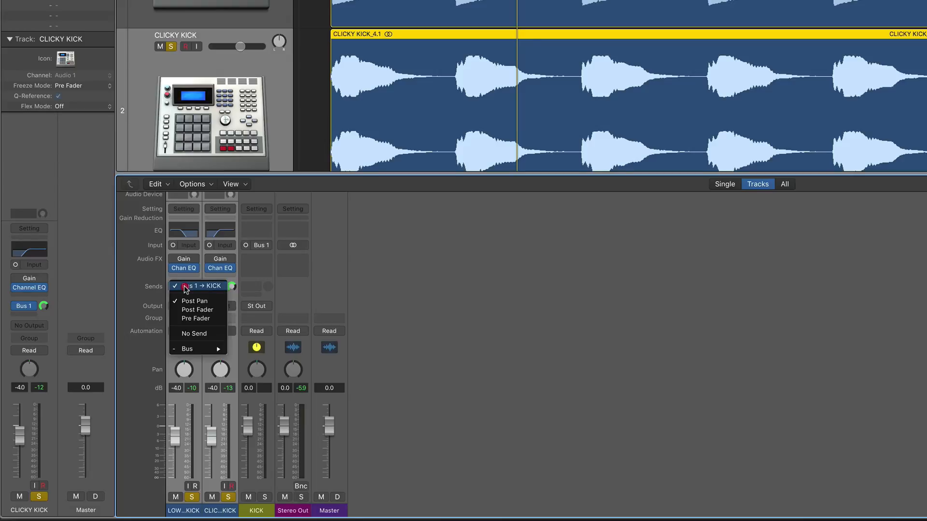
mouse_move(198, 310)
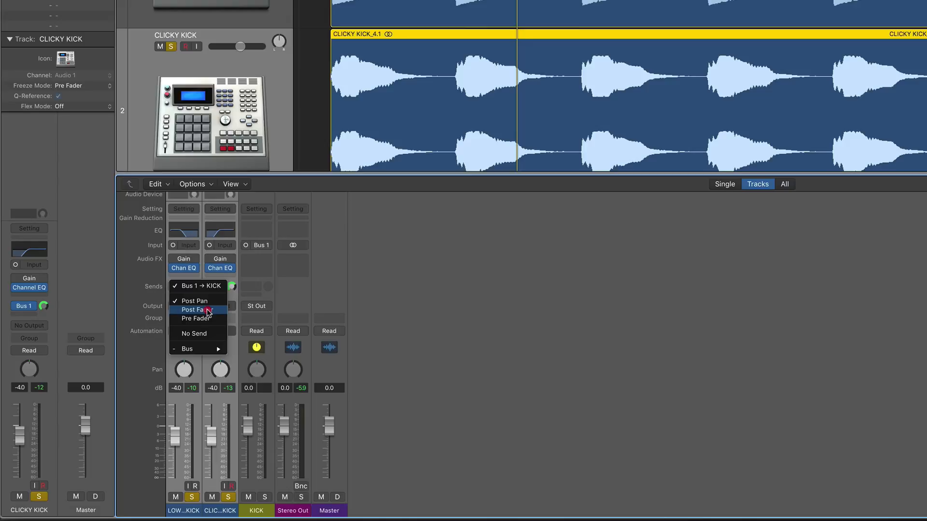
click(192, 310)
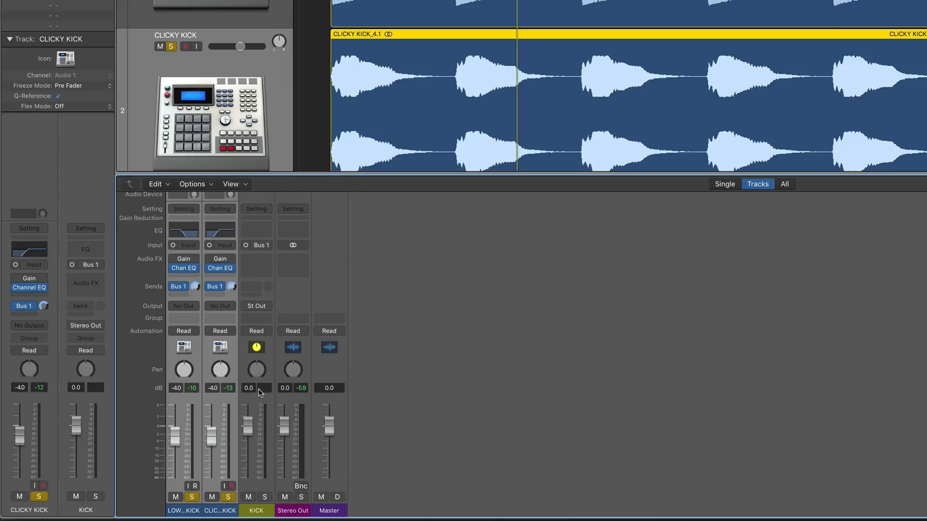
mouse_move(265, 385)
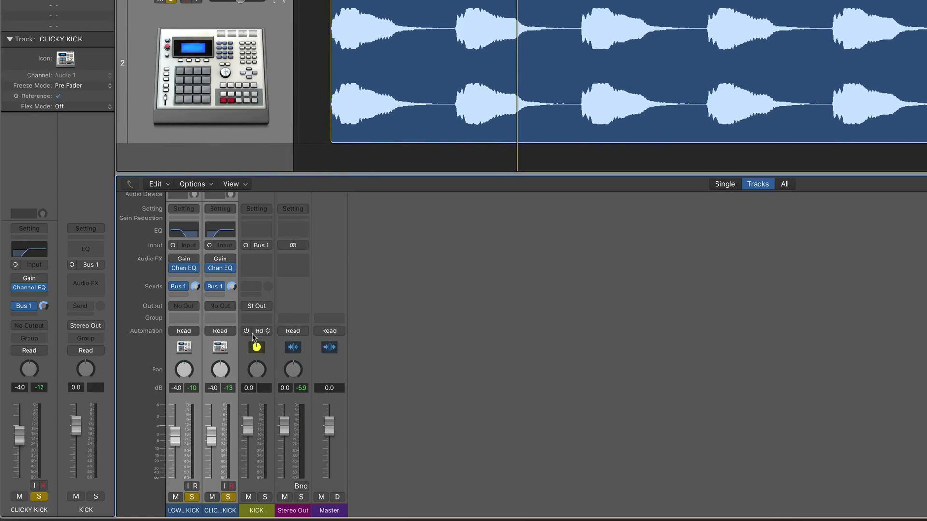
Set the KICK aux's automation mode to Read so it gets its own arrangement track.
click(260, 331)
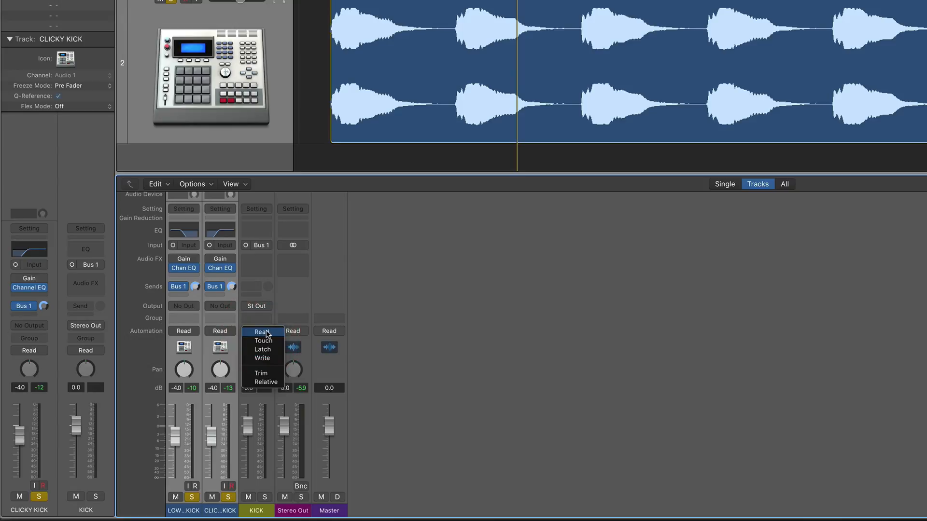
click(260, 332)
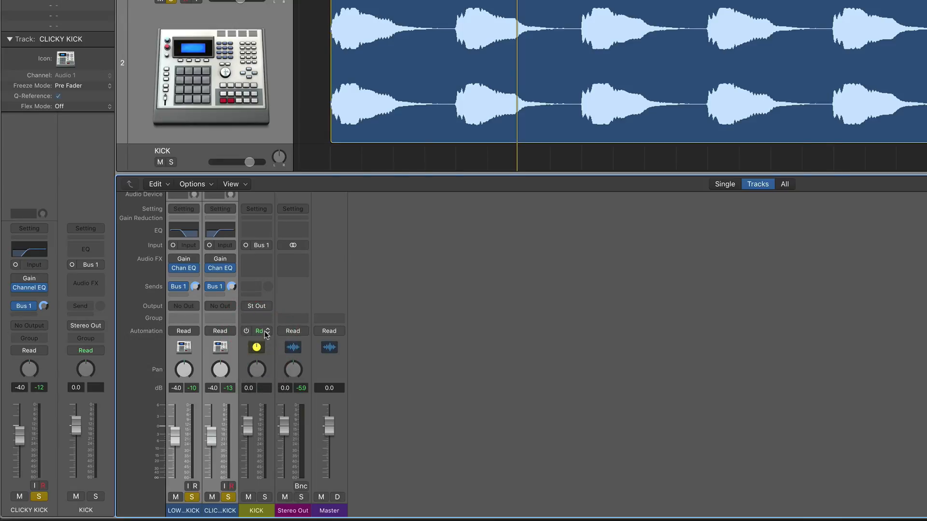
mouse_move(247, 334)
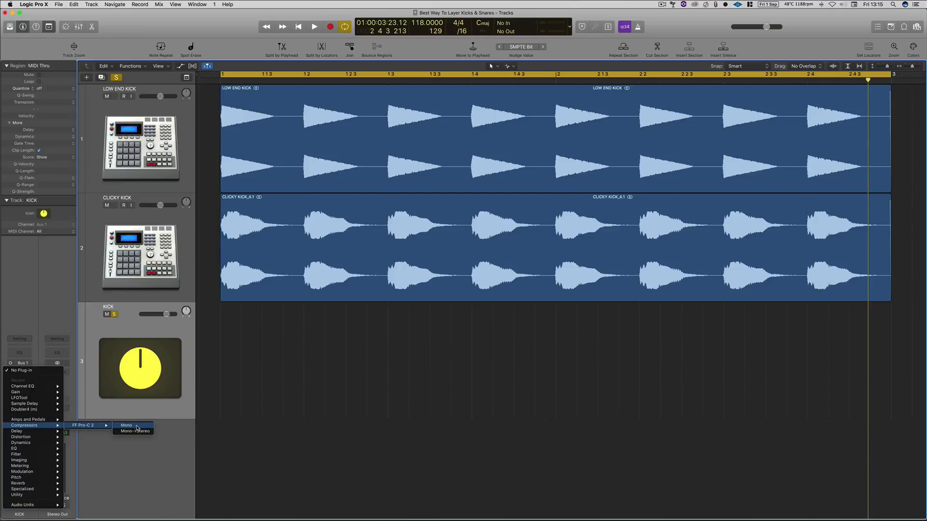
Insert a mono FabFilter Pro-C 2 on KICK and load the Drums > Kick > Jazz KD Subtle Control bM preset.
click(126, 424)
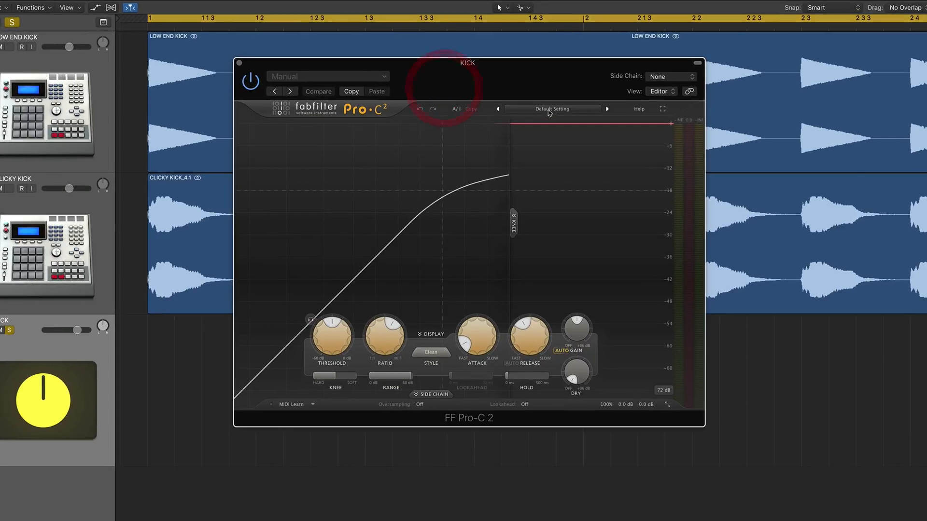
click(553, 109)
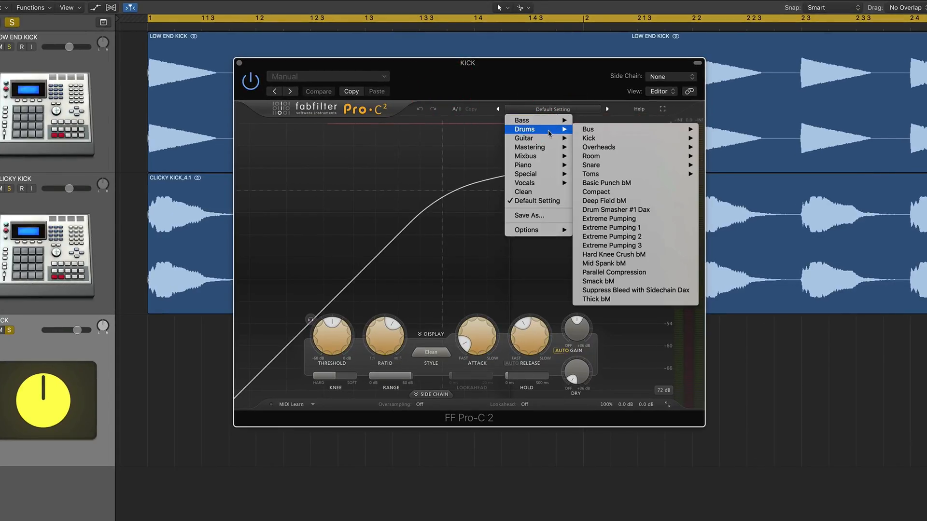
mouse_move(589, 138)
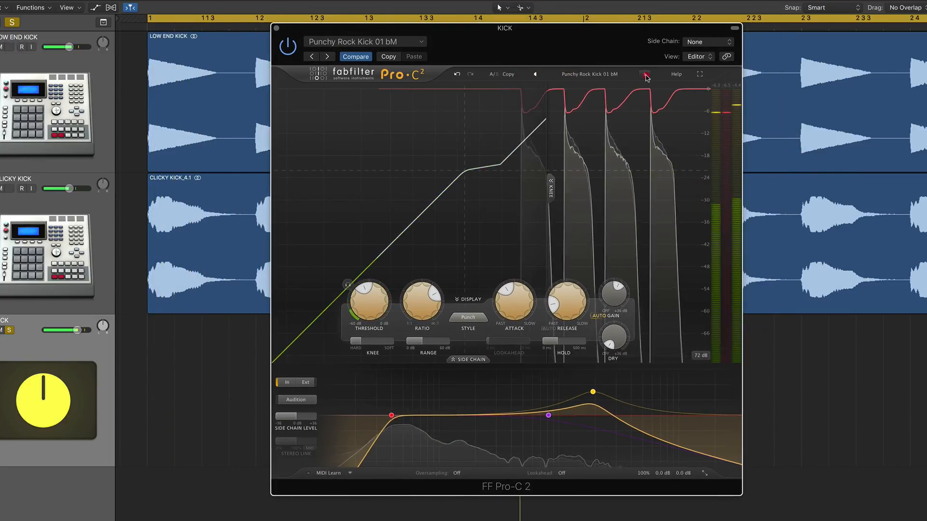
click(645, 74)
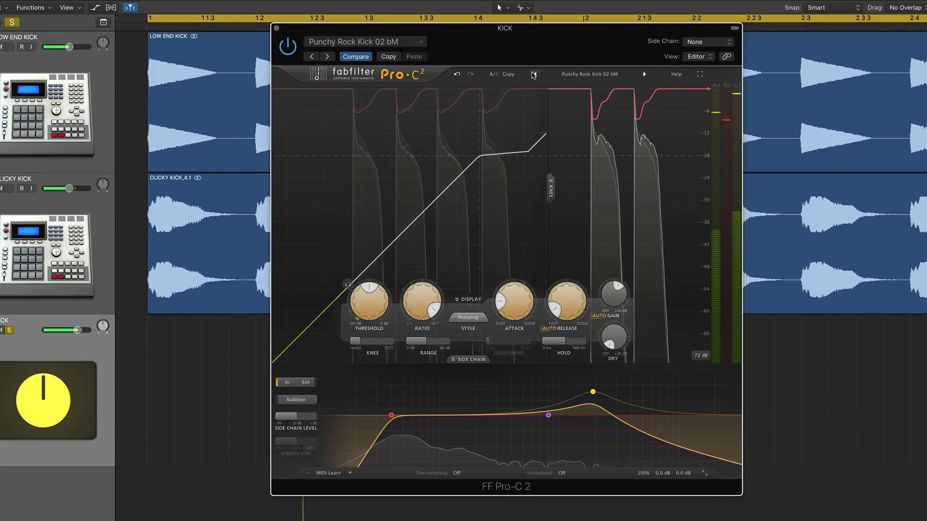
click(586, 73)
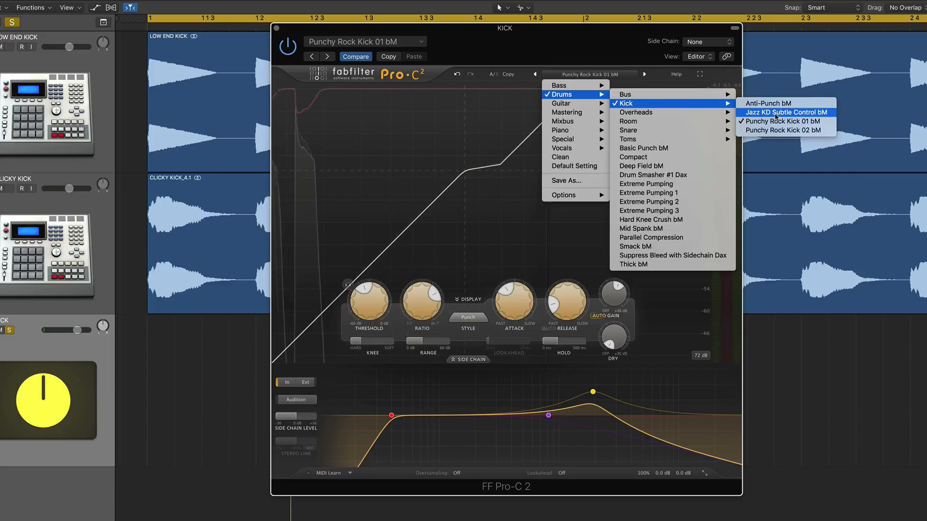
click(786, 112)
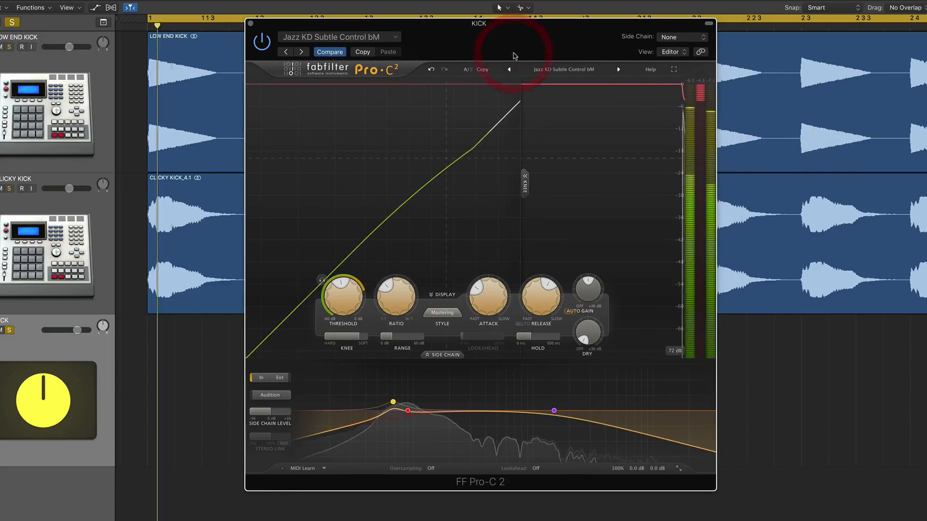
Bypass the compressor briefly to compare, then switch it back on.
click(261, 38)
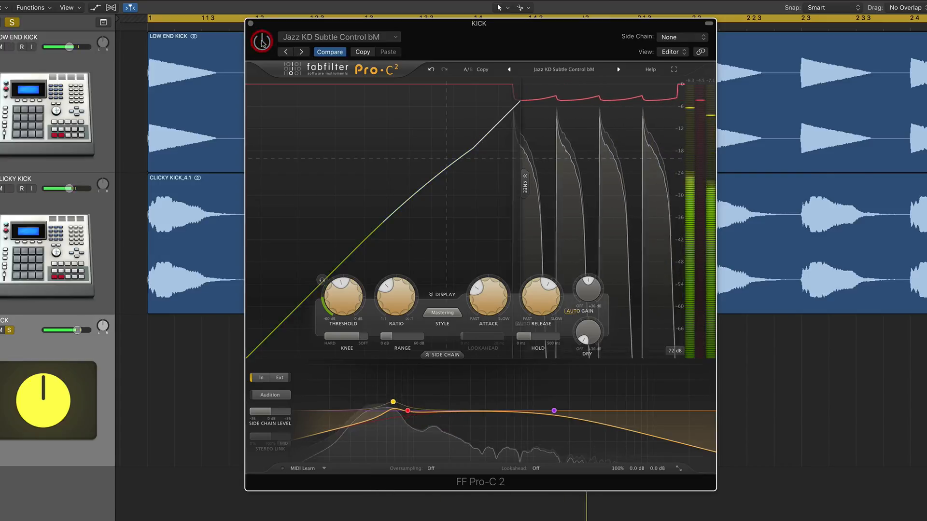
click(260, 37)
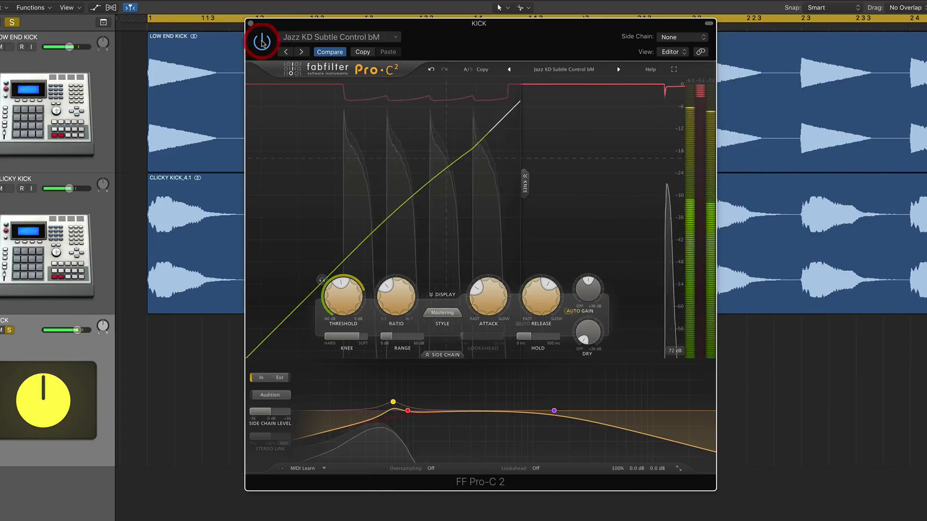